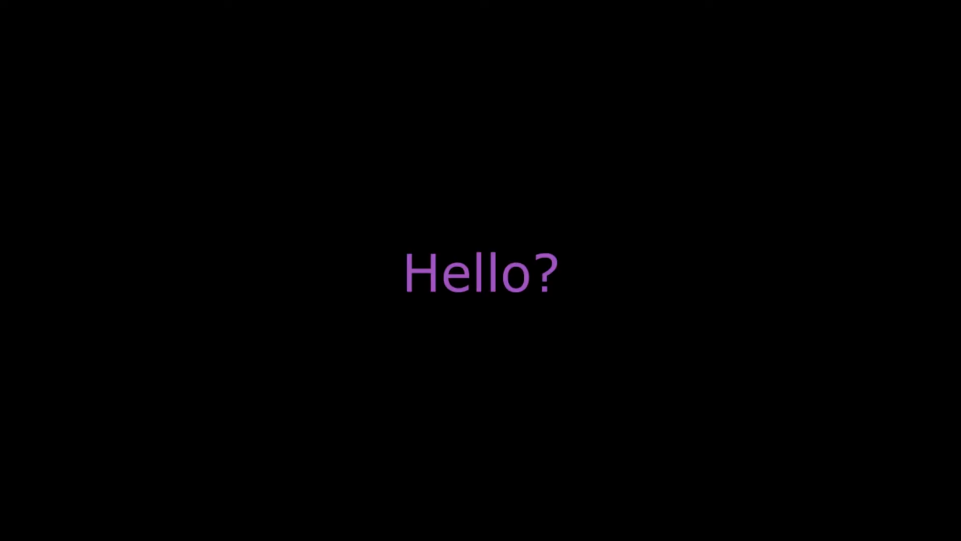
text(?)
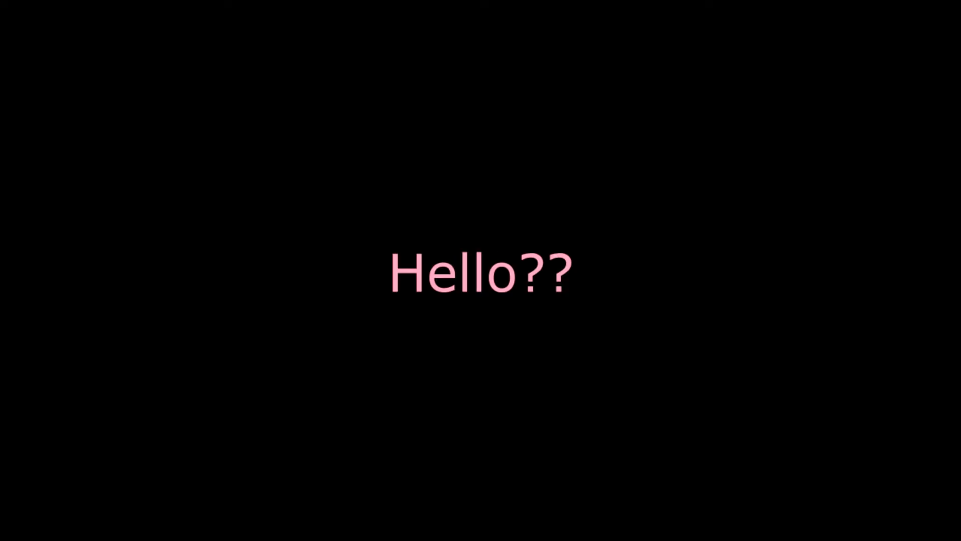